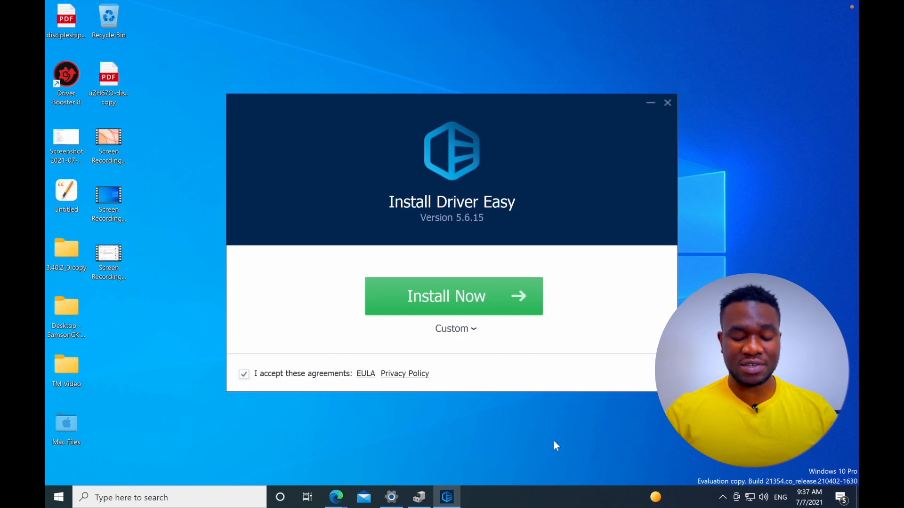
mouse_move(337, 497)
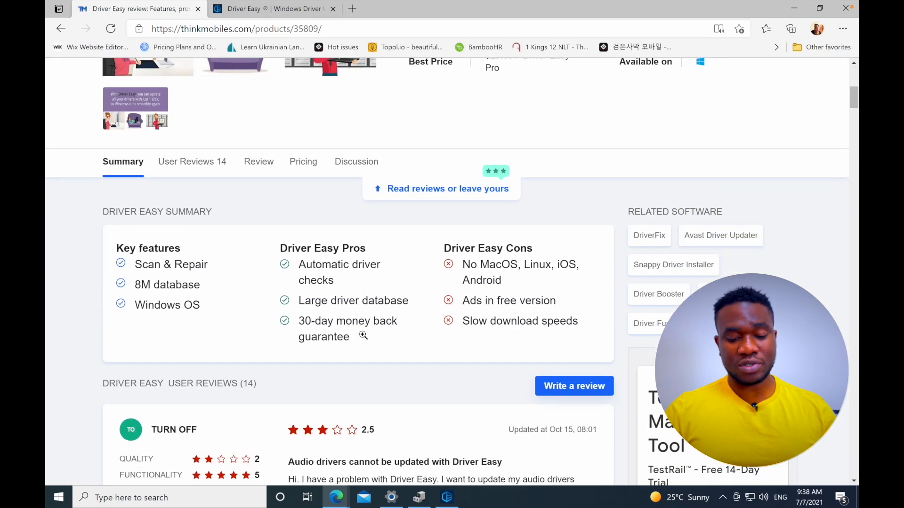
Step: Scroll the review page and drivereasy.com down to the Lite, Pro and Technician pricing comparison table
scroll(down, 3)
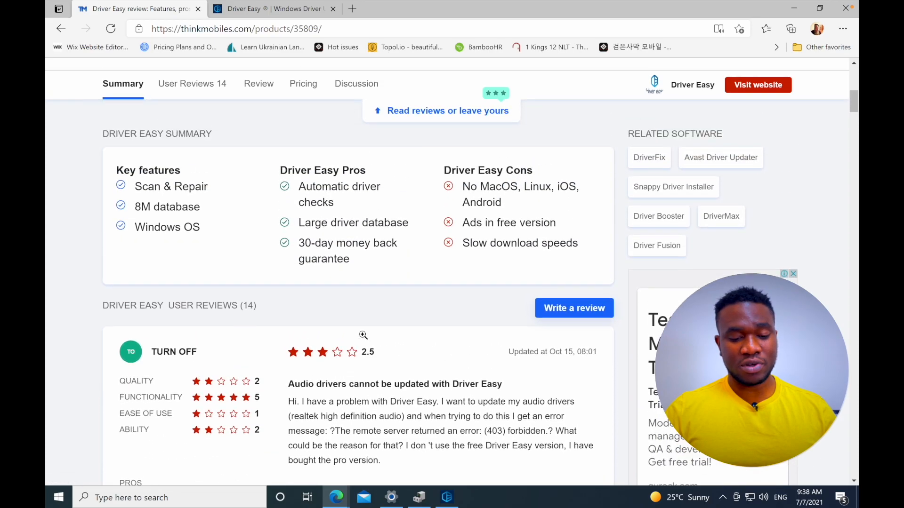
scroll(down, 3)
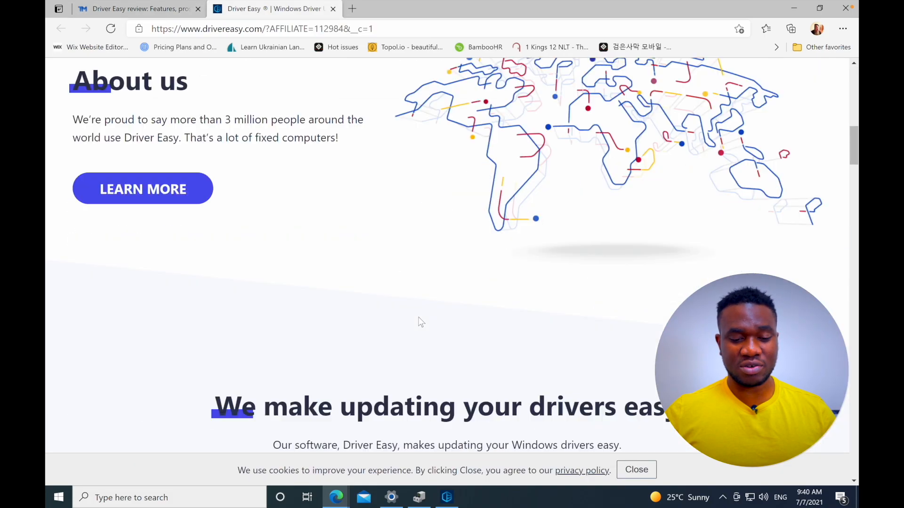
scroll(up, 3)
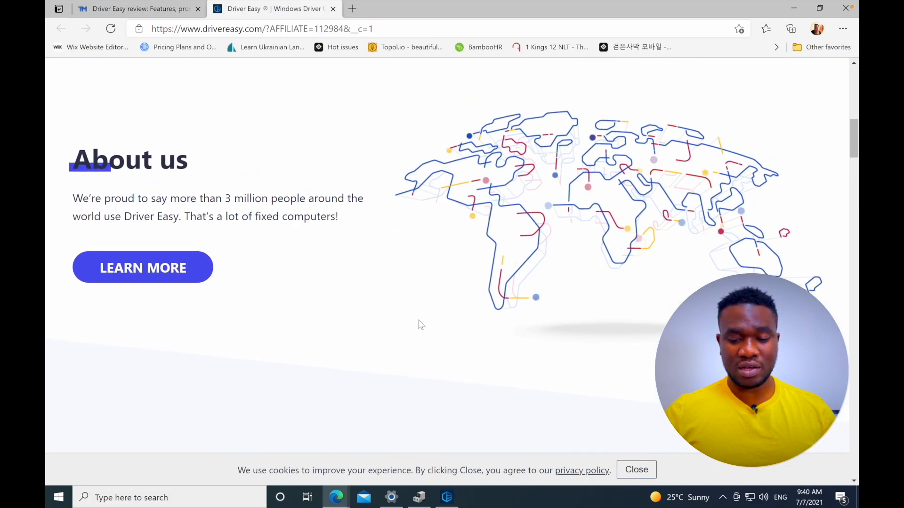
scroll(down, 3)
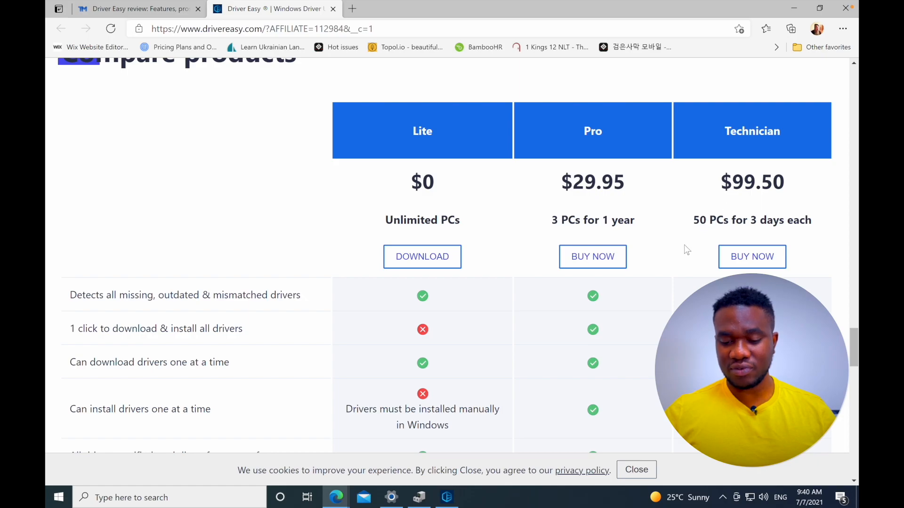
mouse_move(671, 266)
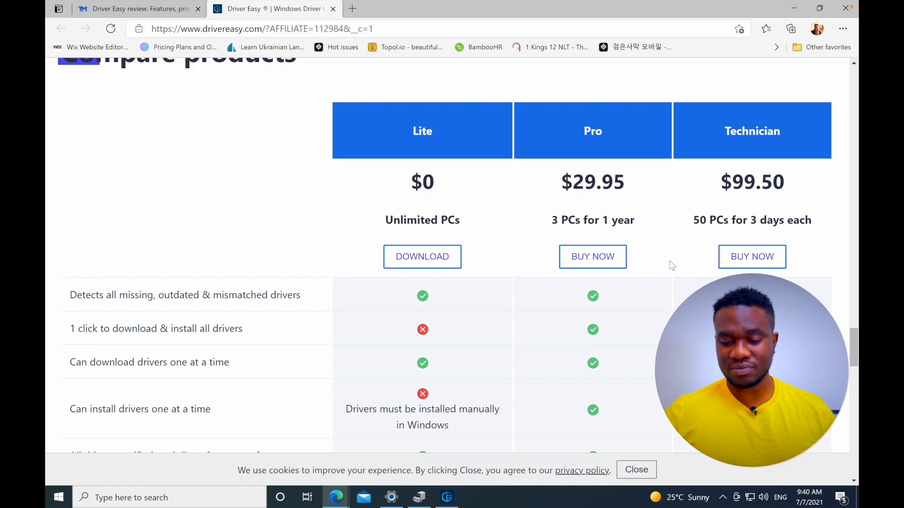
scroll(down, 3)
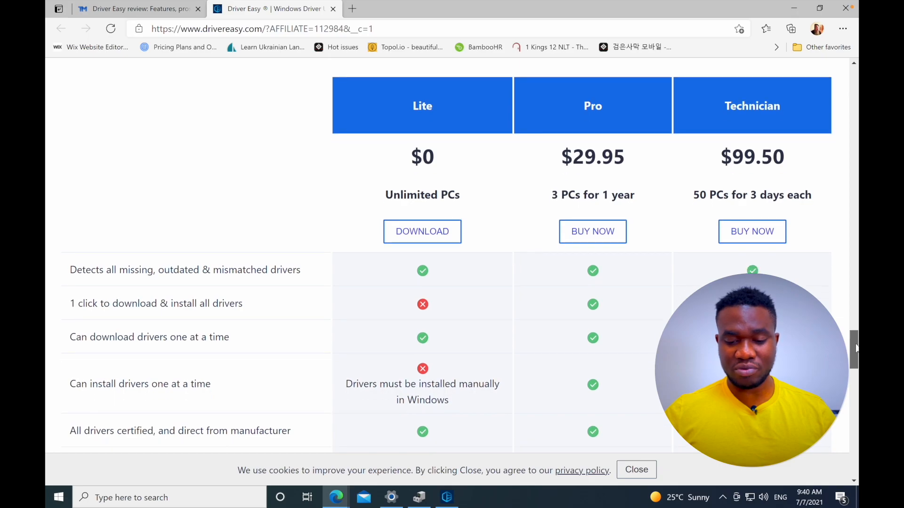
scroll(down, 3)
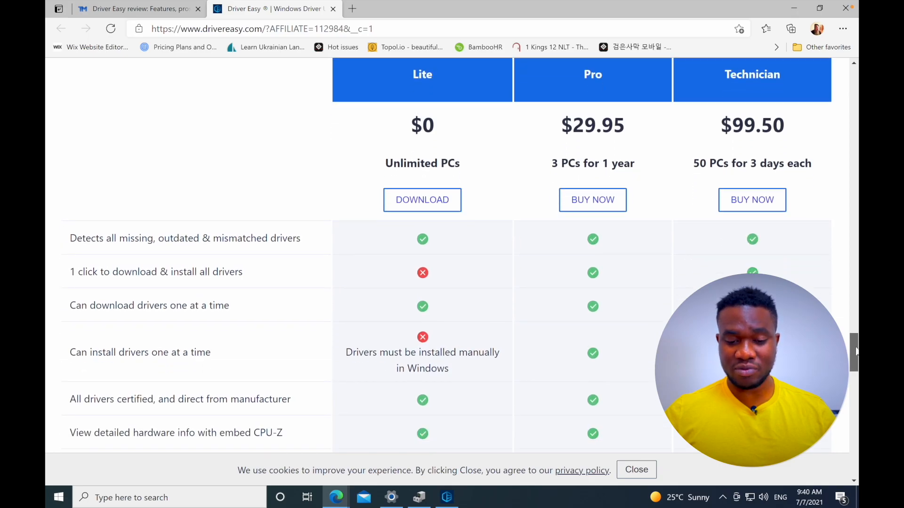
scroll(up, 3)
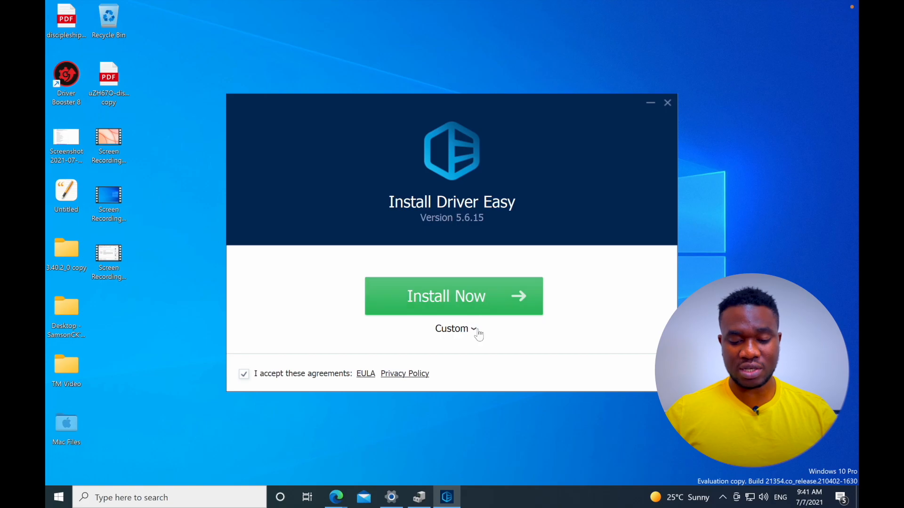
Step: Review the Custom install location, install Driver Easy 5.6.15 and launch it from the All done screen
click(456, 329)
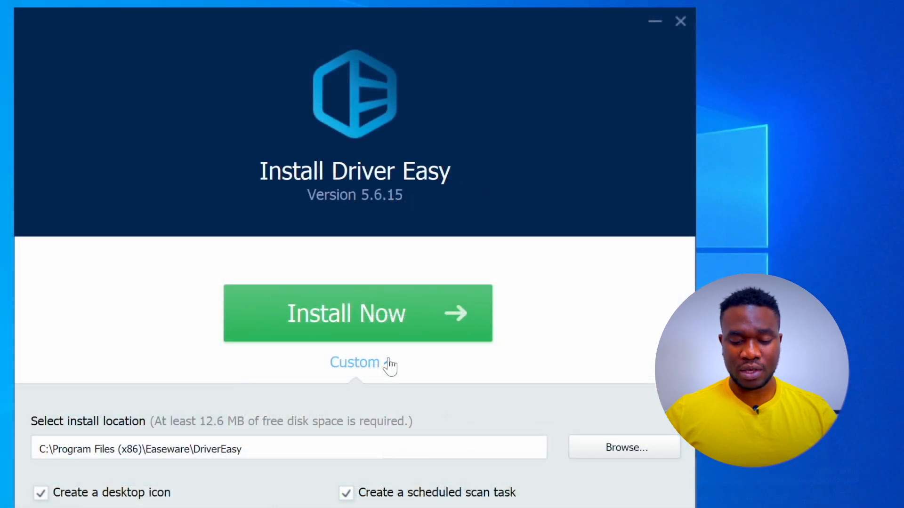
click(355, 362)
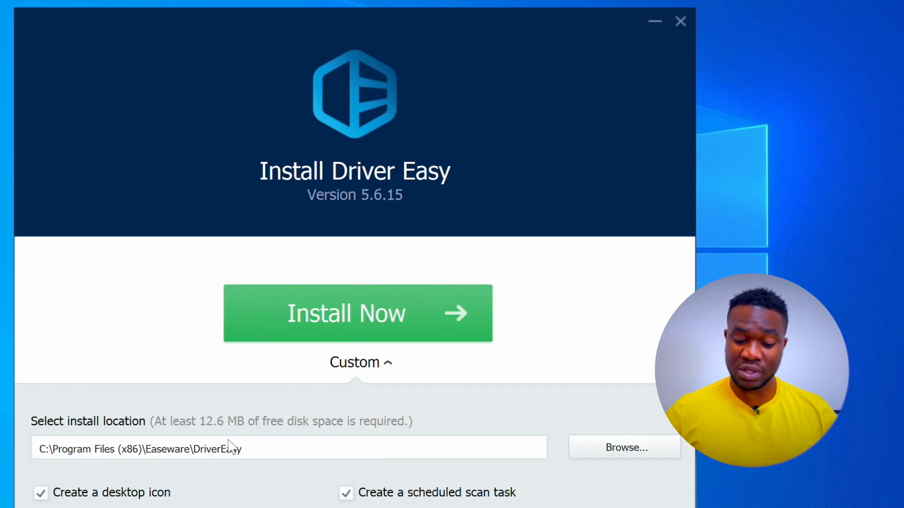
click(358, 313)
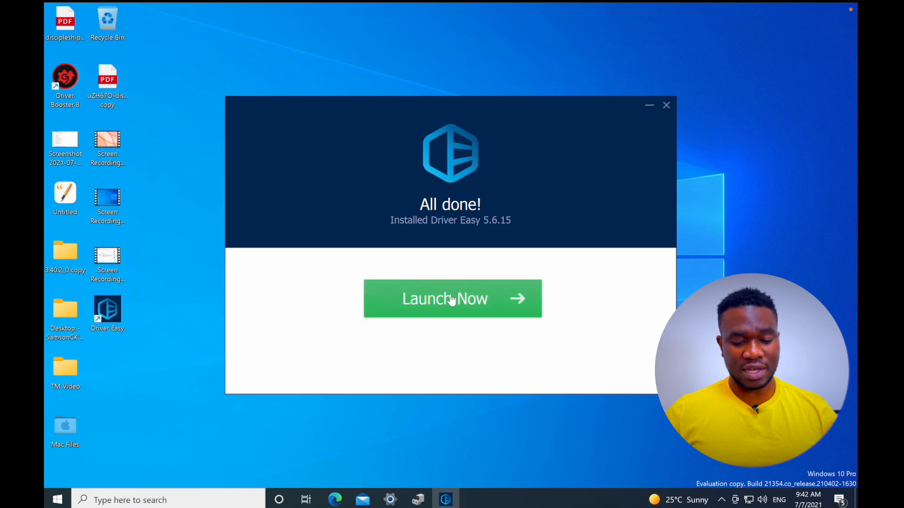
click(452, 298)
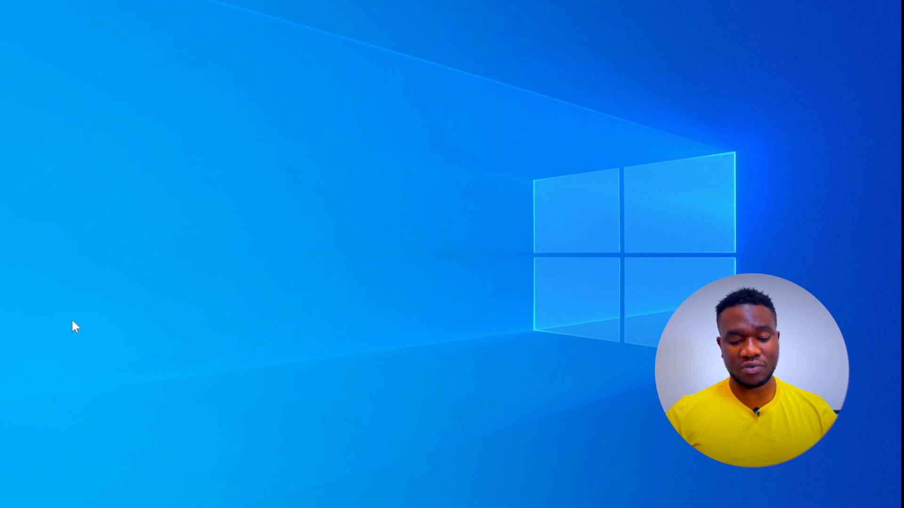
mouse_move(50, 362)
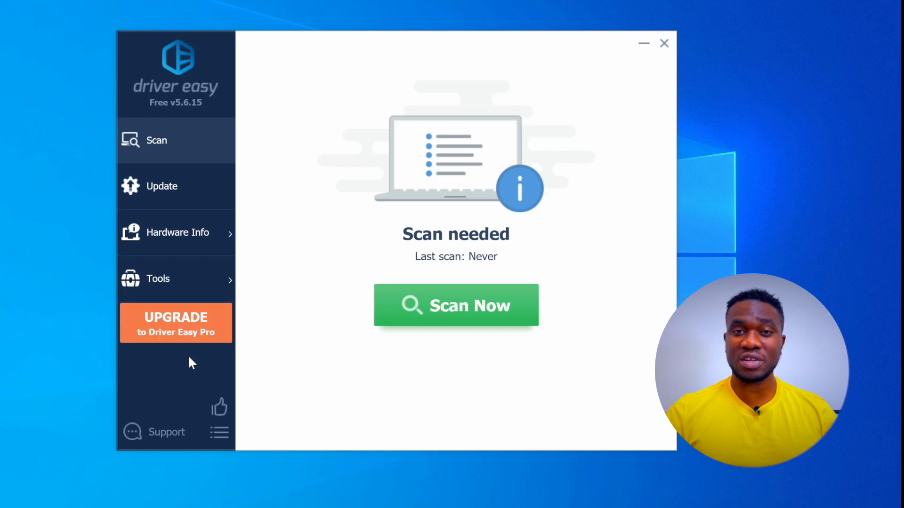
mouse_move(343, 271)
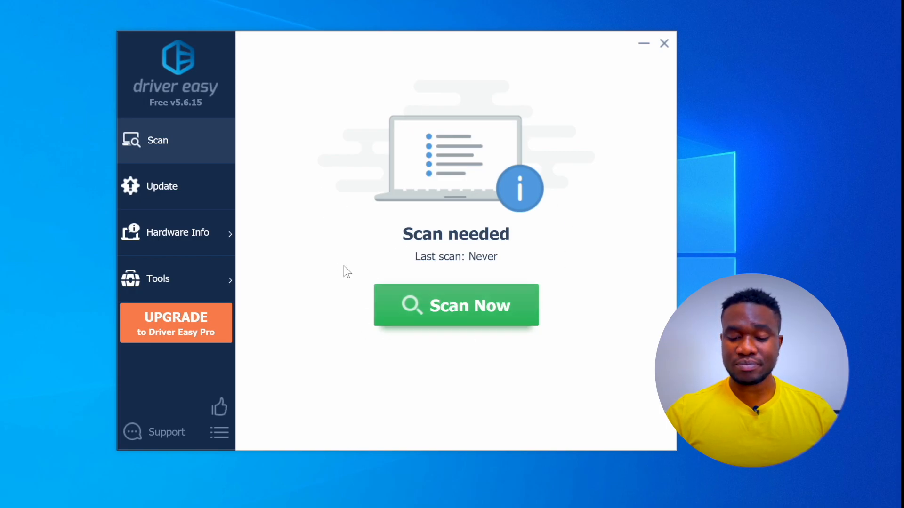
mouse_move(511, 255)
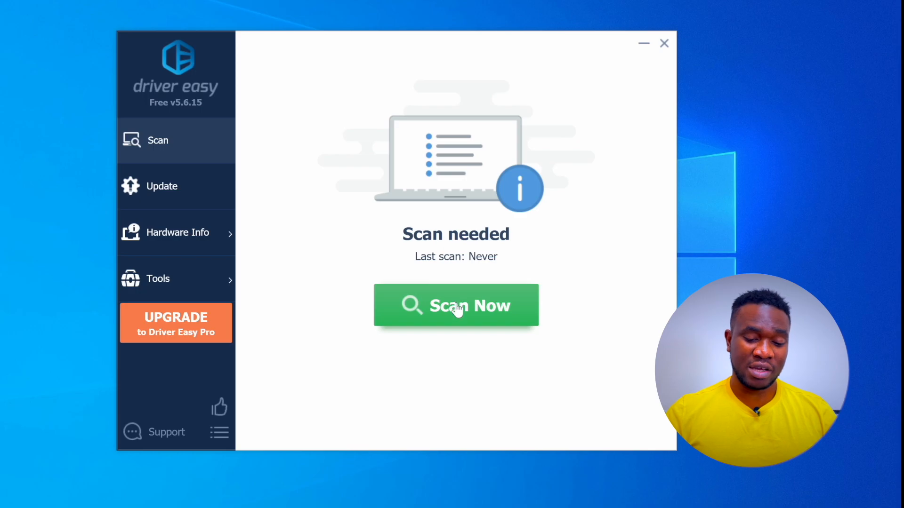
Step: Run Scan Now, browse the 67 up-to-date drivers list and return to the Scan overview
click(455, 305)
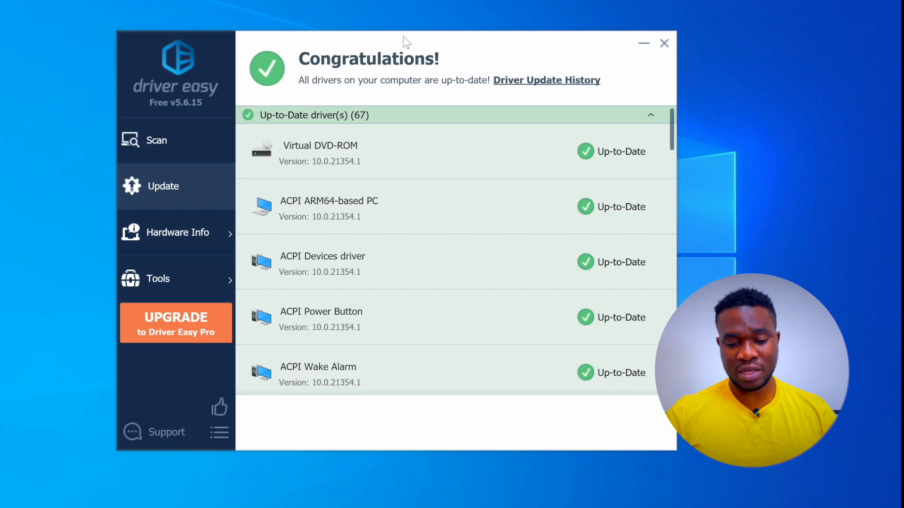
mouse_move(395, 167)
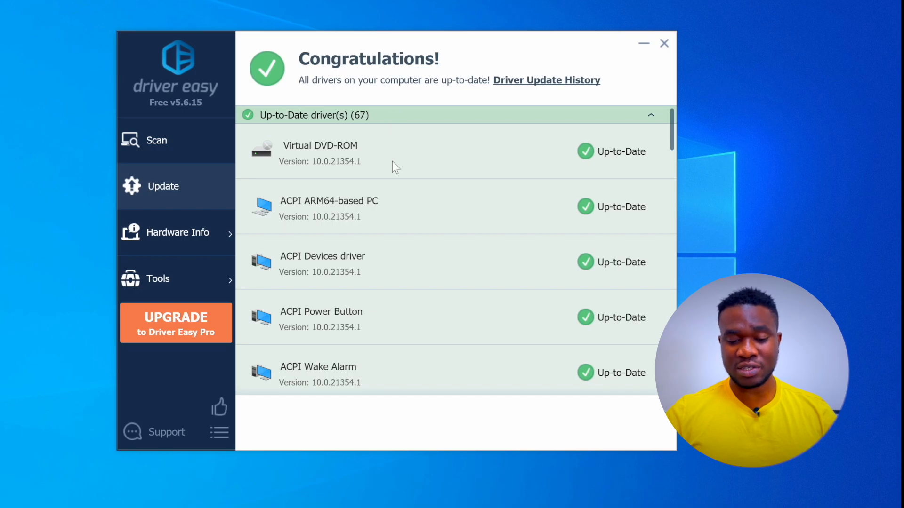
scroll(down, 3)
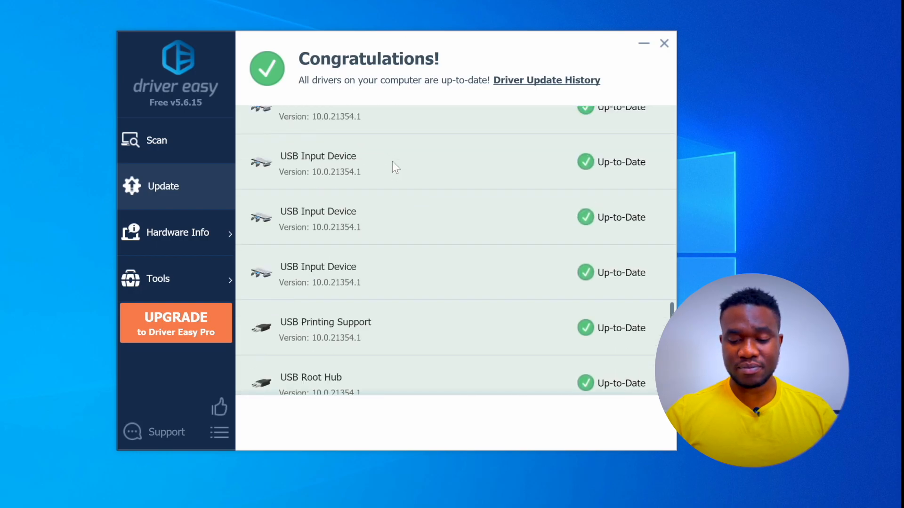
scroll(down, 3)
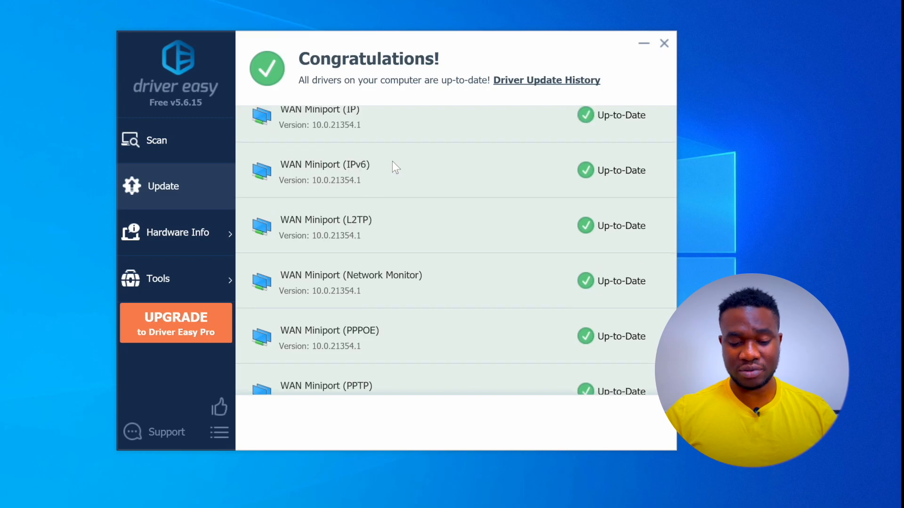
scroll(down, 3)
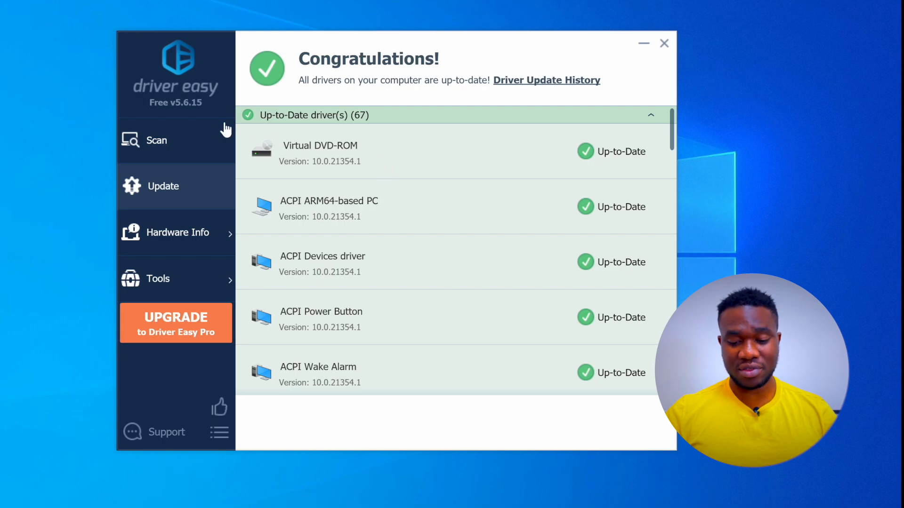
click(157, 141)
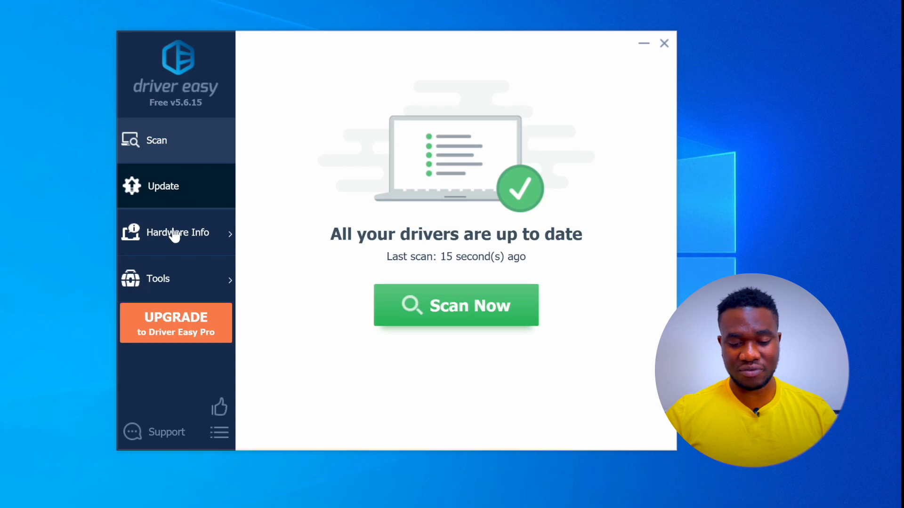
mouse_move(167, 186)
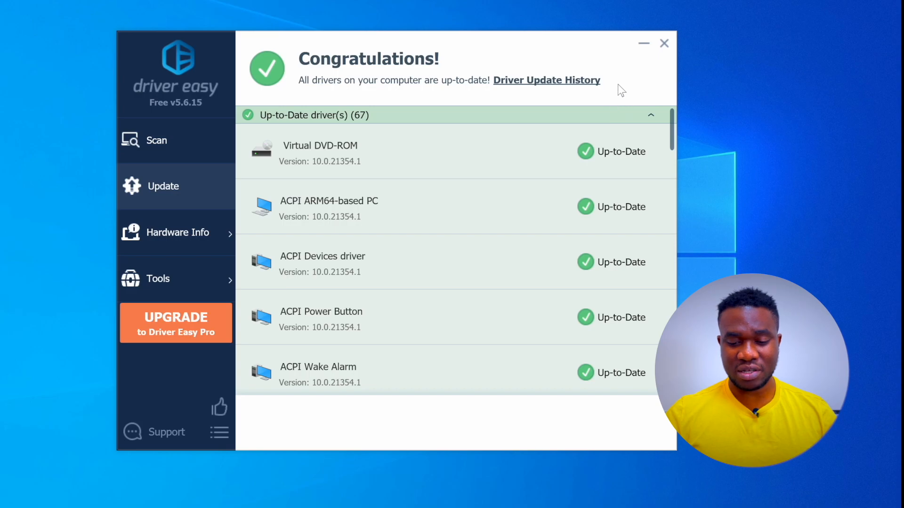
mouse_move(574, 90)
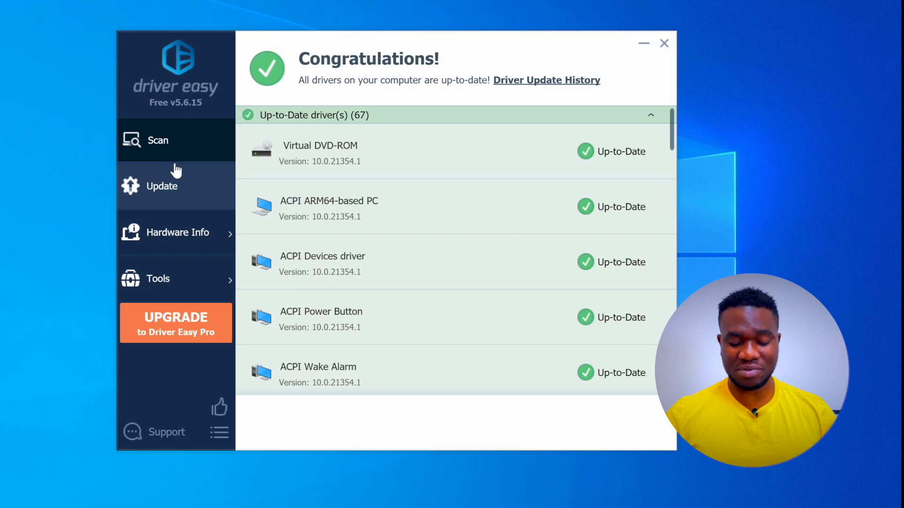
mouse_move(404, 173)
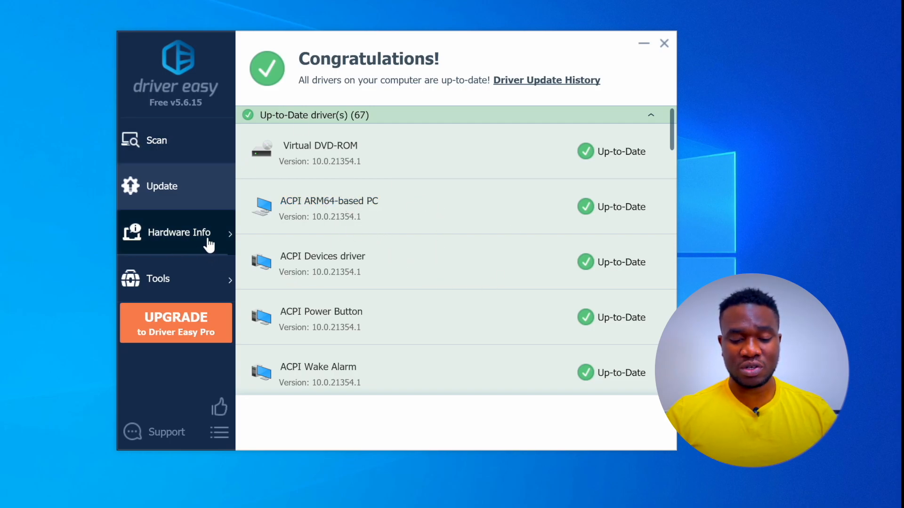
mouse_move(184, 282)
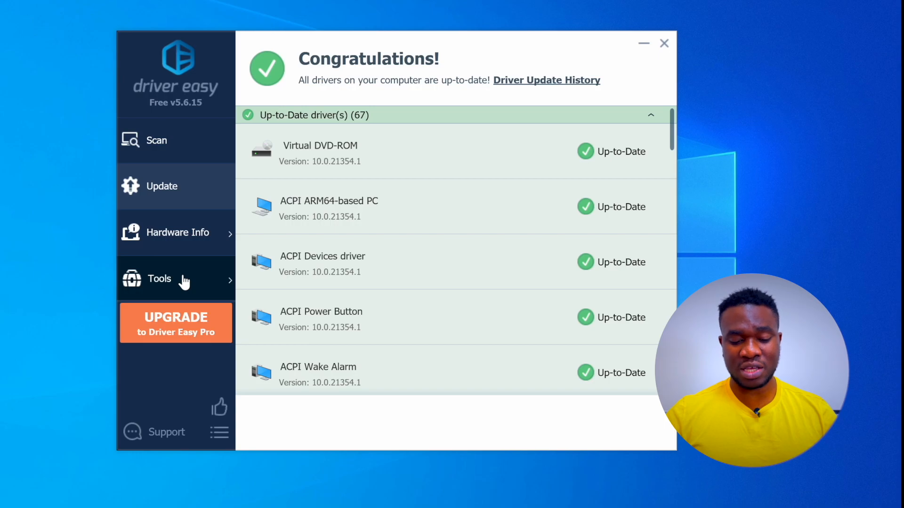
Step: Enter the Tools section's Driver Backup view, then switch to Driver Restore
click(160, 278)
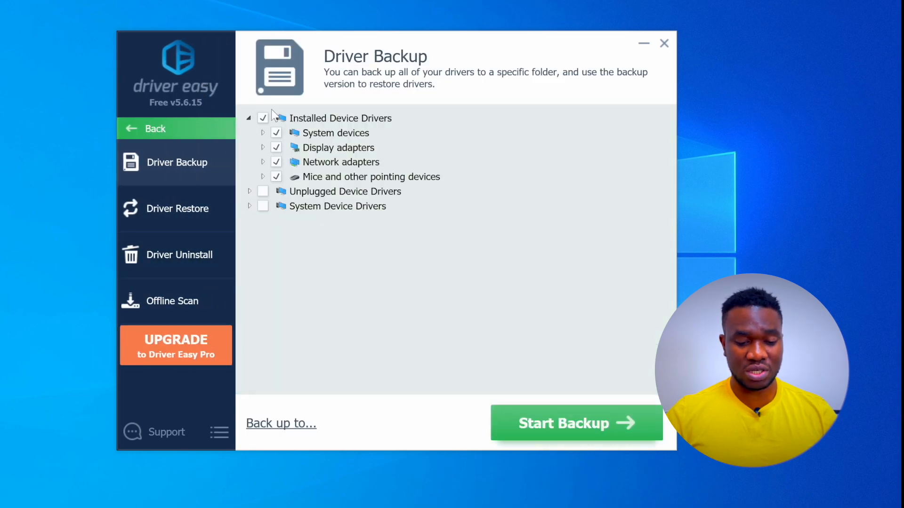
mouse_move(179, 208)
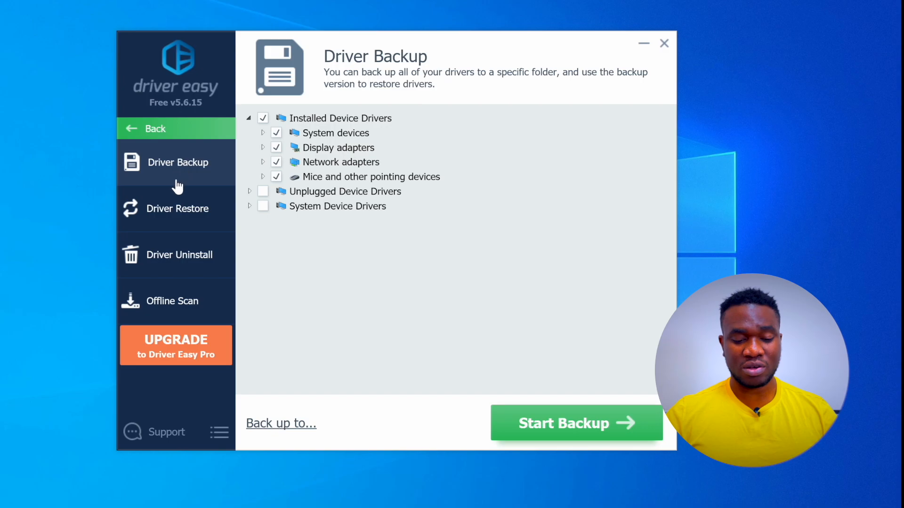
mouse_move(159, 196)
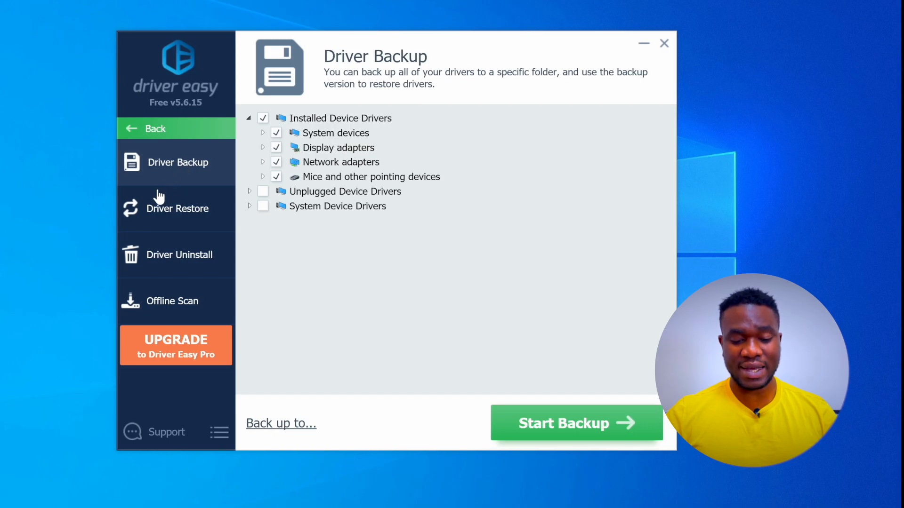
click(178, 208)
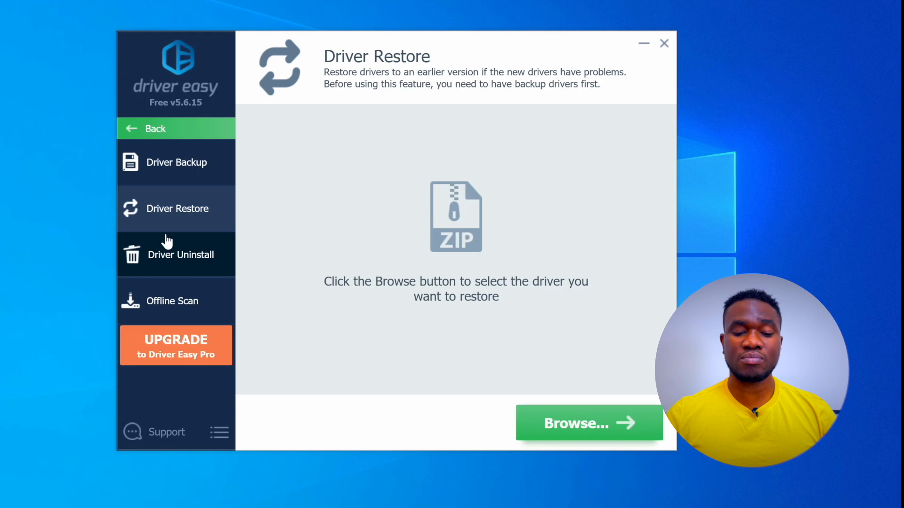
mouse_move(176, 163)
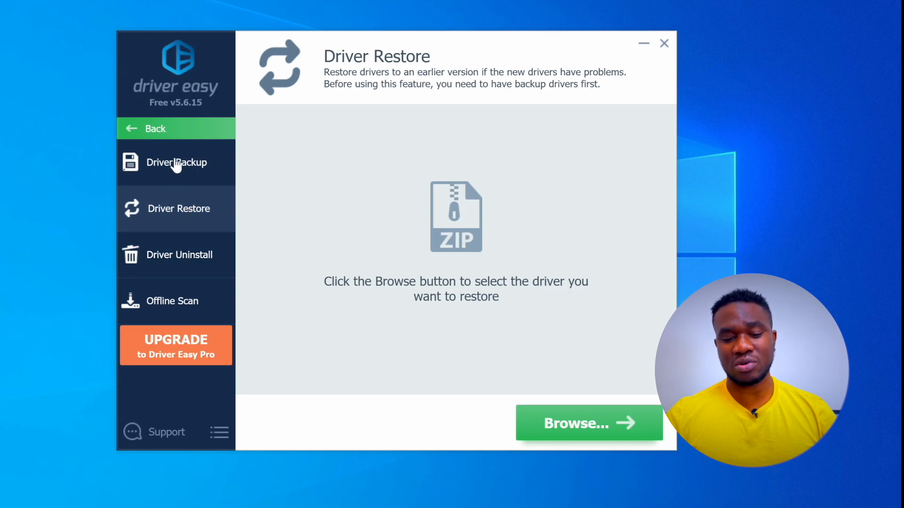
mouse_move(168, 209)
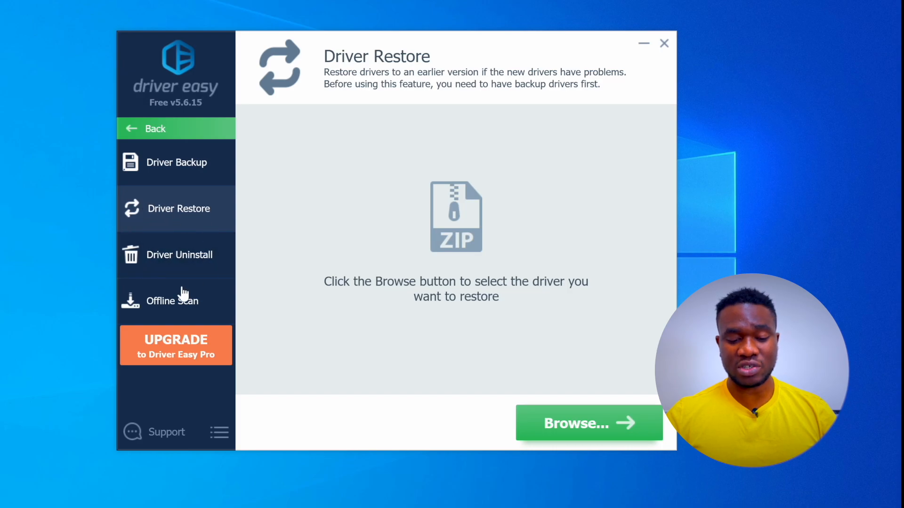
mouse_move(181, 256)
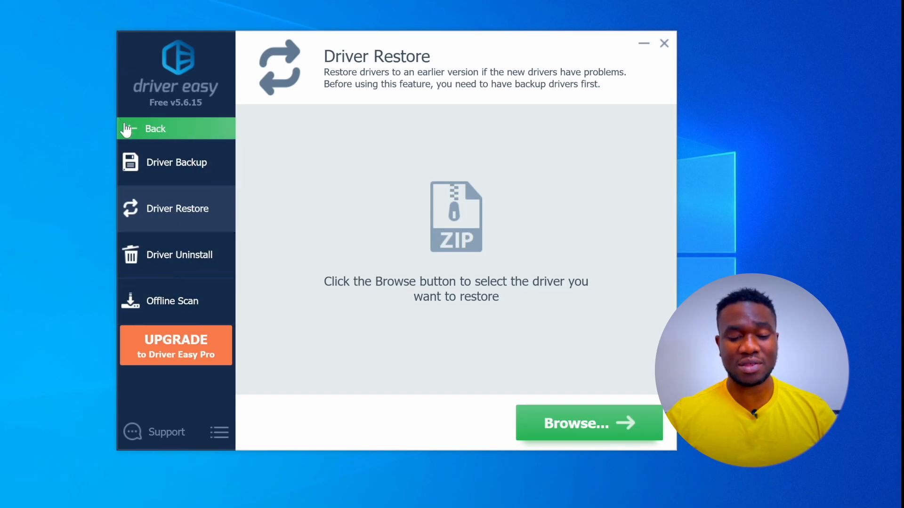
Step: Go Back from Tools to the main Scan screen showing all drivers up to date
click(155, 129)
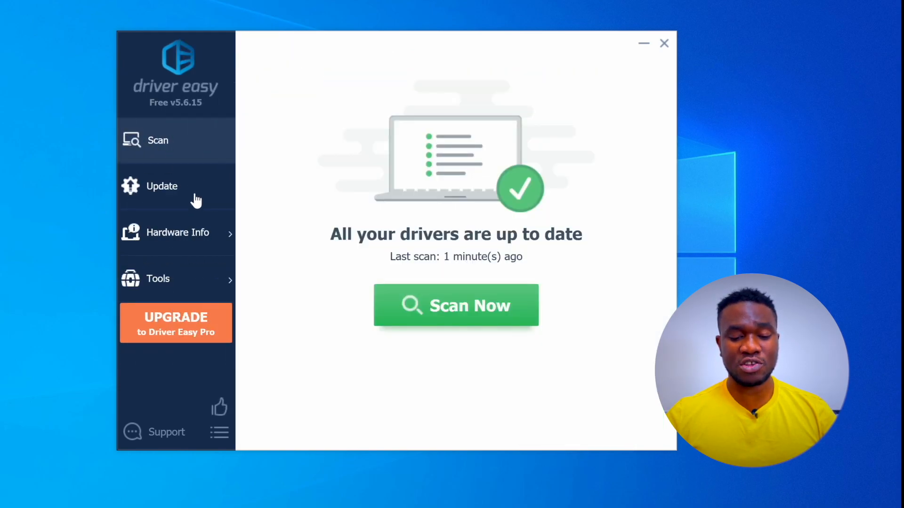
mouse_move(213, 303)
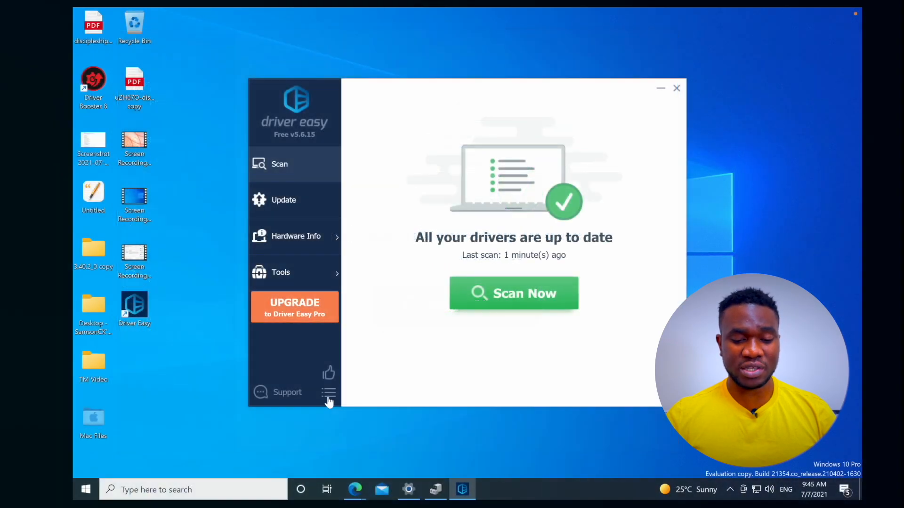
click(329, 392)
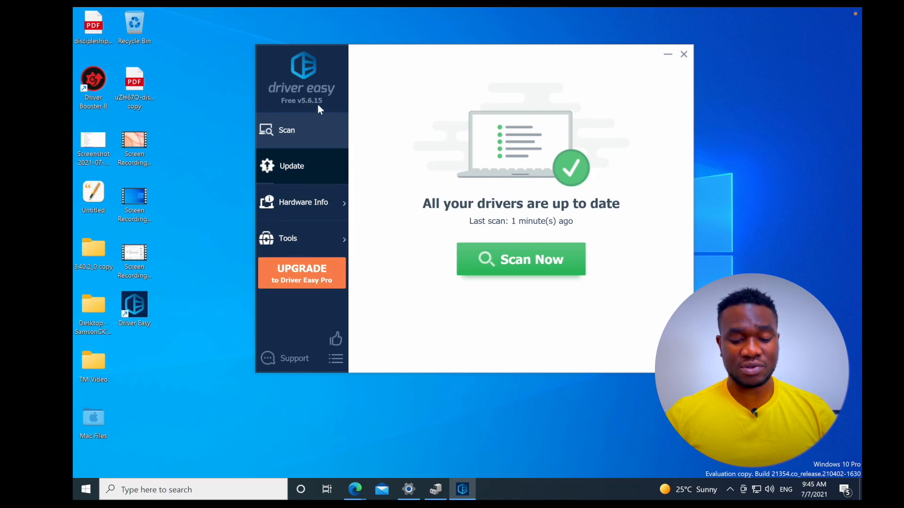
mouse_move(294, 132)
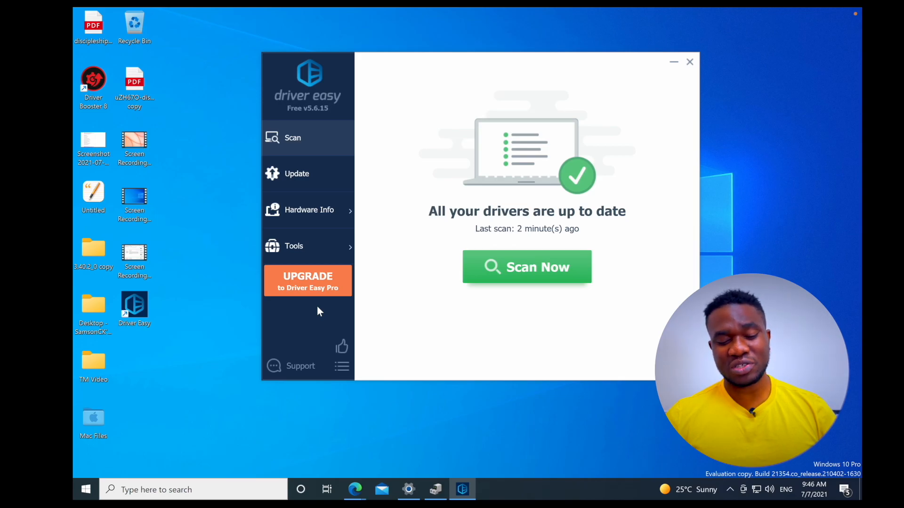
mouse_move(308, 288)
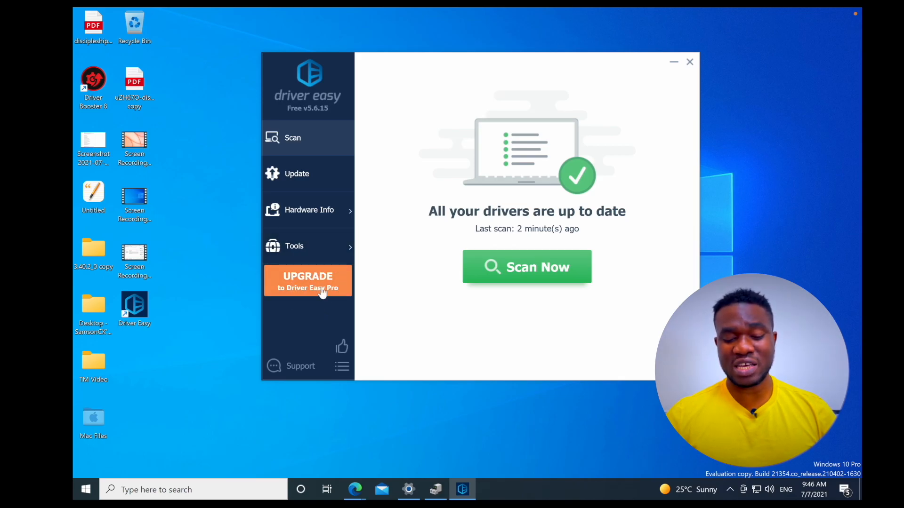
mouse_move(310, 325)
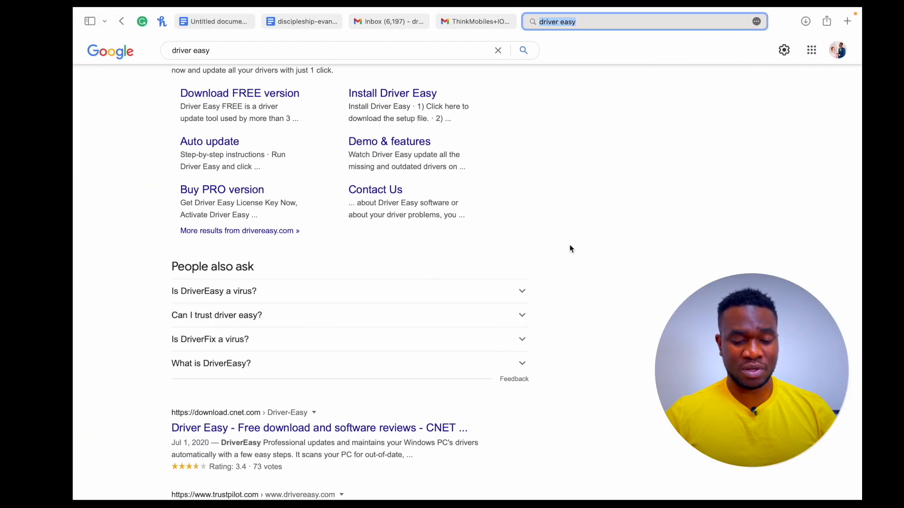
mouse_move(612, 237)
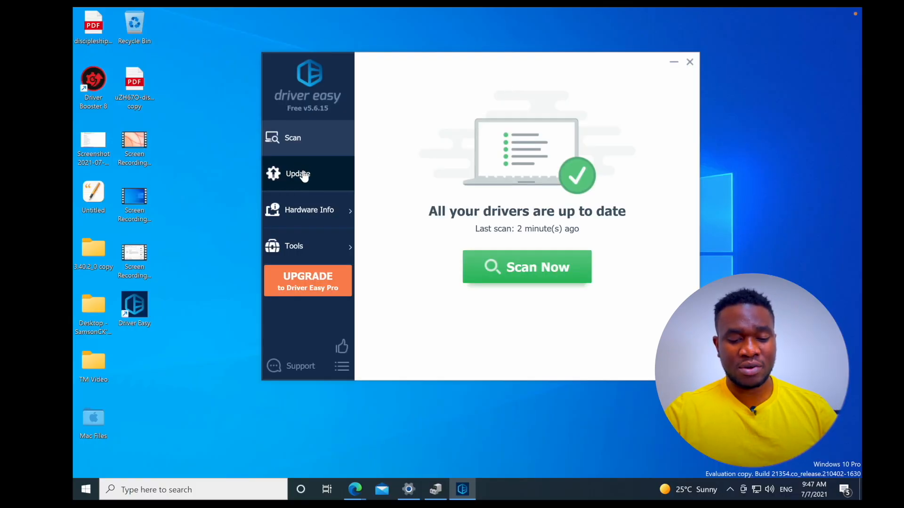
Step: View the Update results list of 67 up-to-date drivers, then close Driver Easy
click(297, 174)
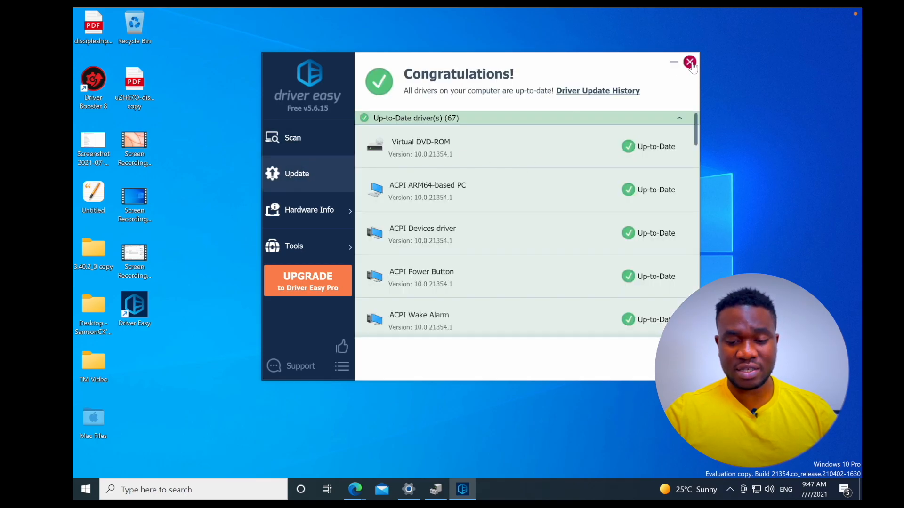
click(690, 62)
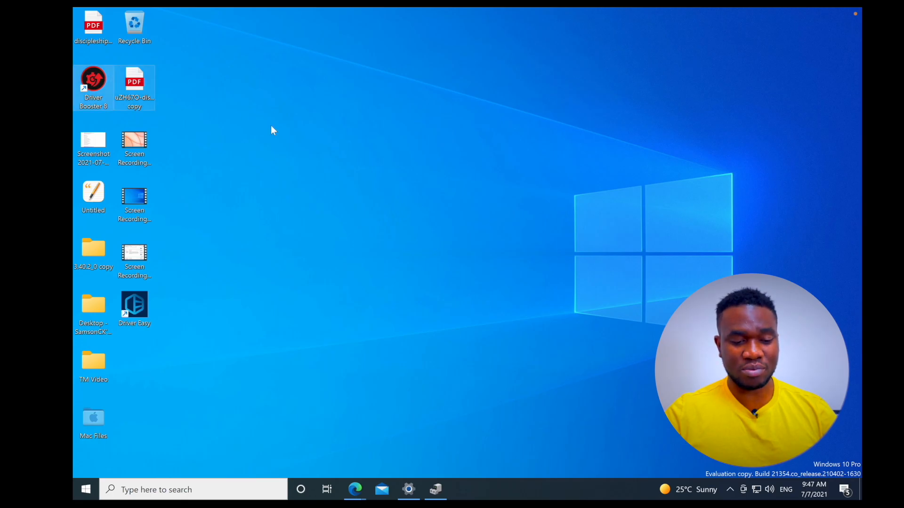
Step: Launch Driver Booster from the desktop, review its 13 not-installed game drivers and minimize it
double_click(94, 79)
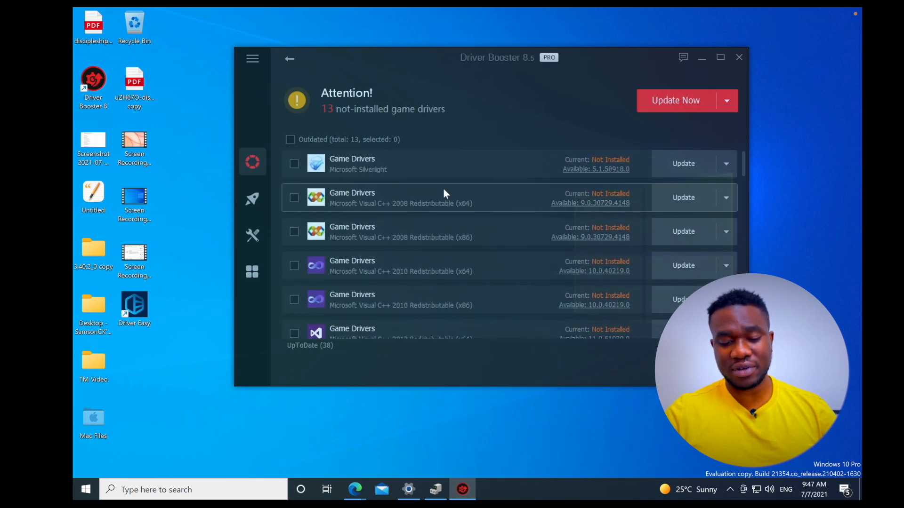
scroll(down, 3)
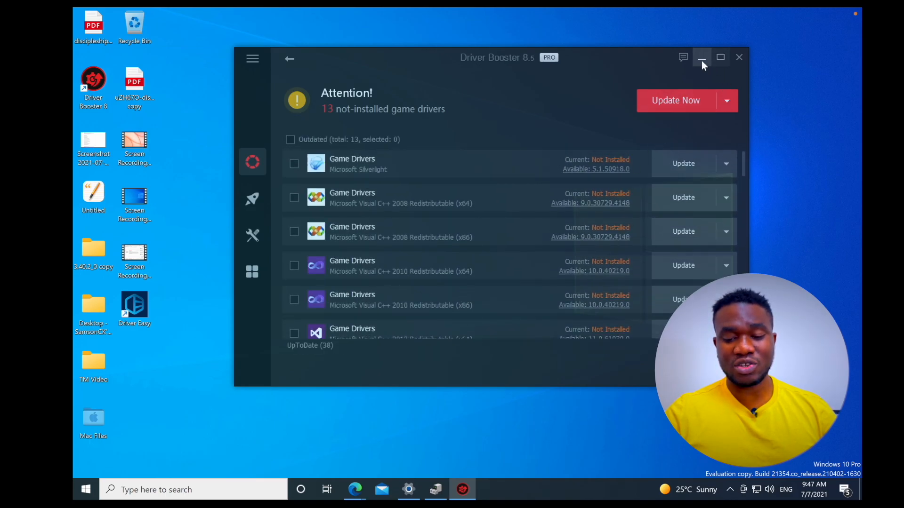
mouse_move(701, 57)
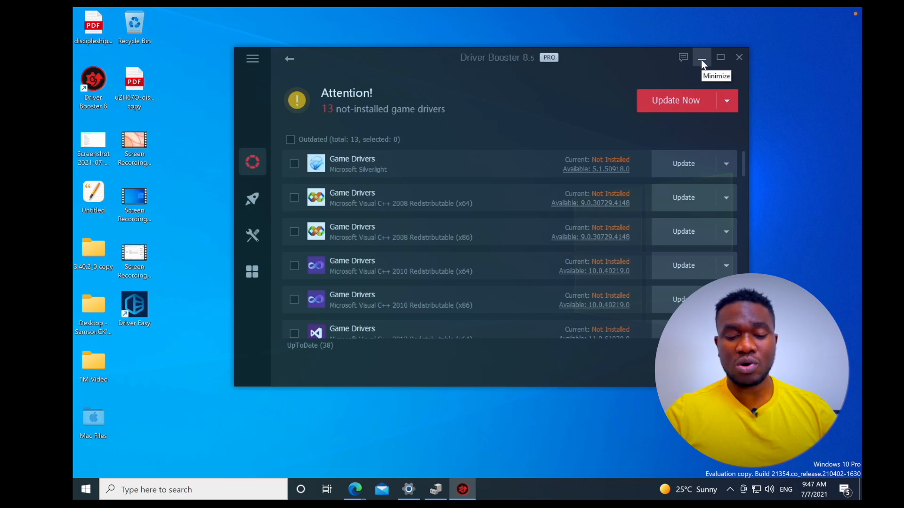
mouse_move(701, 60)
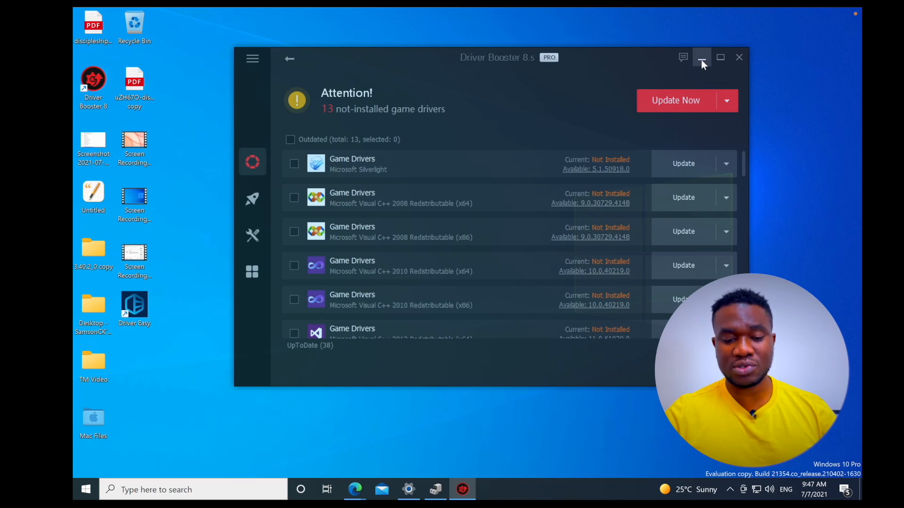
click(702, 58)
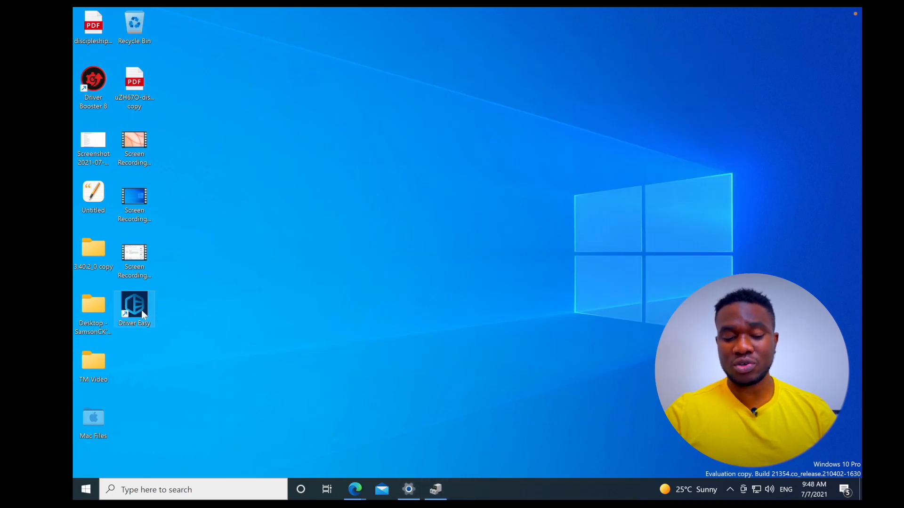
mouse_move(133, 309)
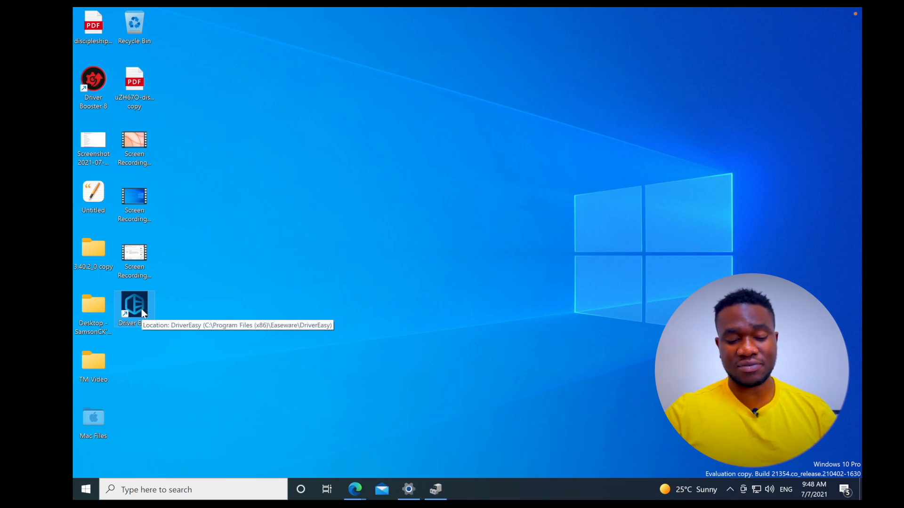
Step: Relaunch Driver Easy from the desktop to confirm all drivers still show up to date
double_click(134, 305)
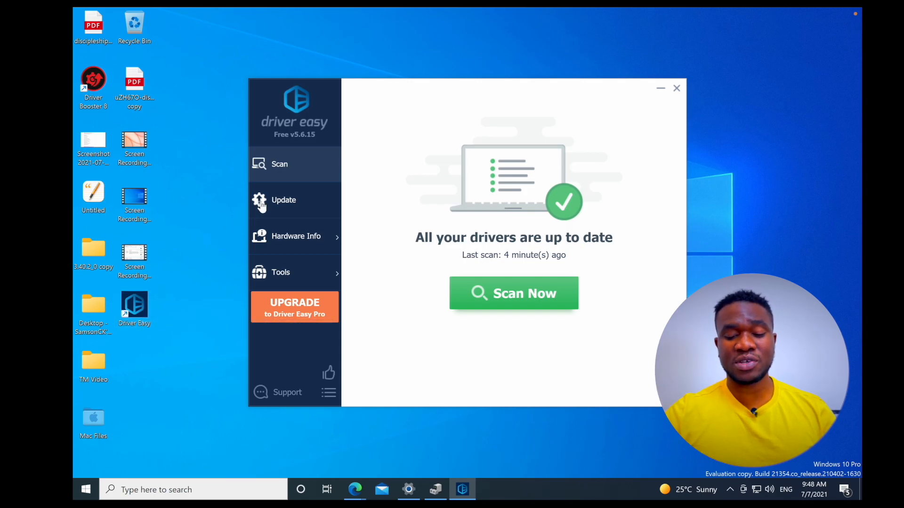
mouse_move(383, 135)
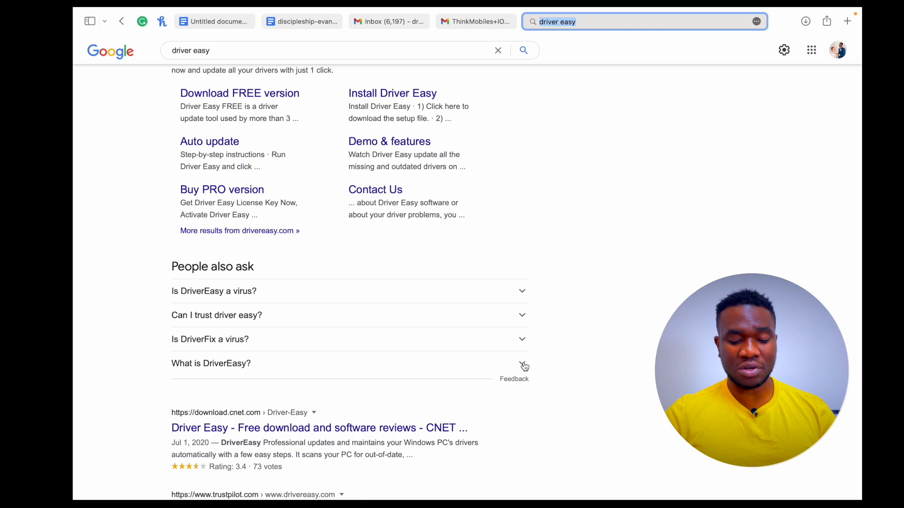
Step: Expand more People also ask questions about driver easy and scroll to the CNET and Trustpilot results
click(211, 363)
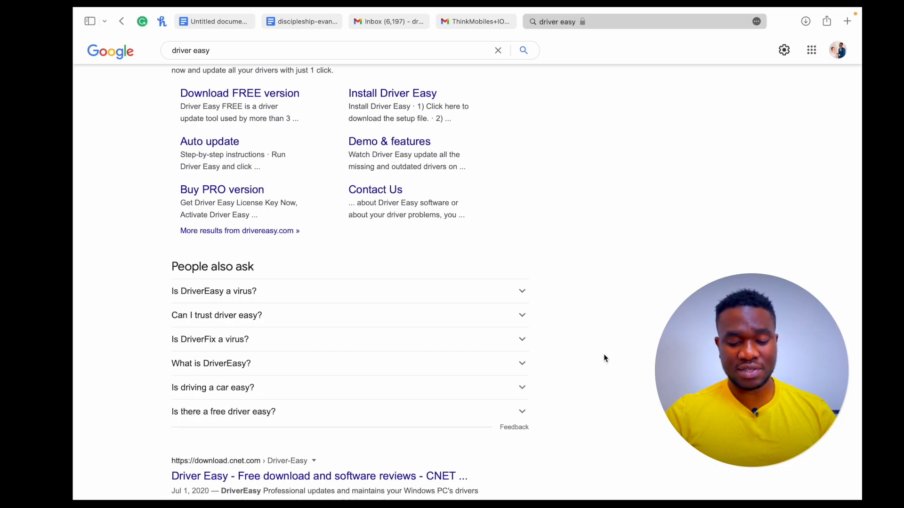
scroll(down, 3)
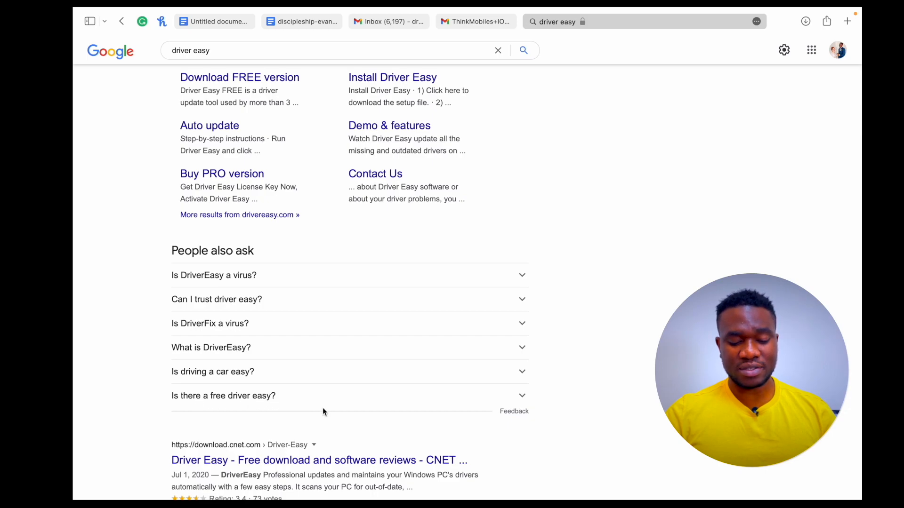
scroll(down, 3)
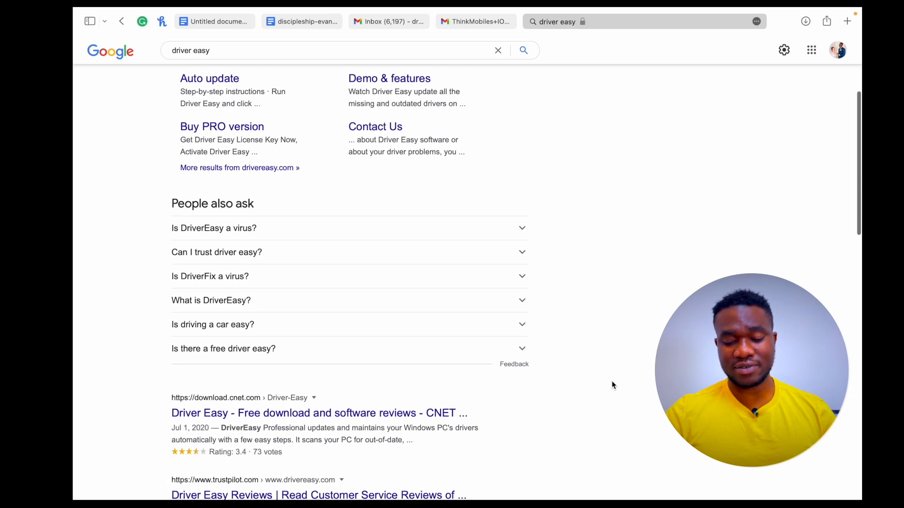
scroll(down, 3)
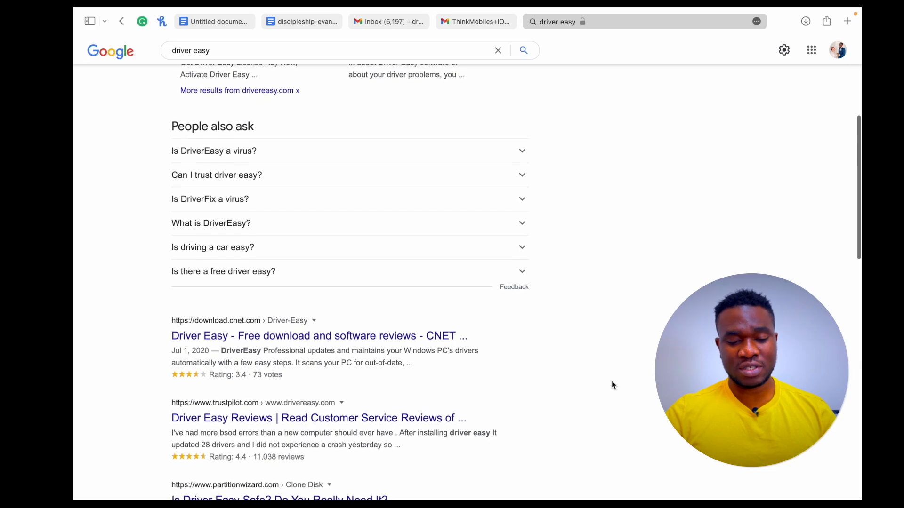
scroll(down, 3)
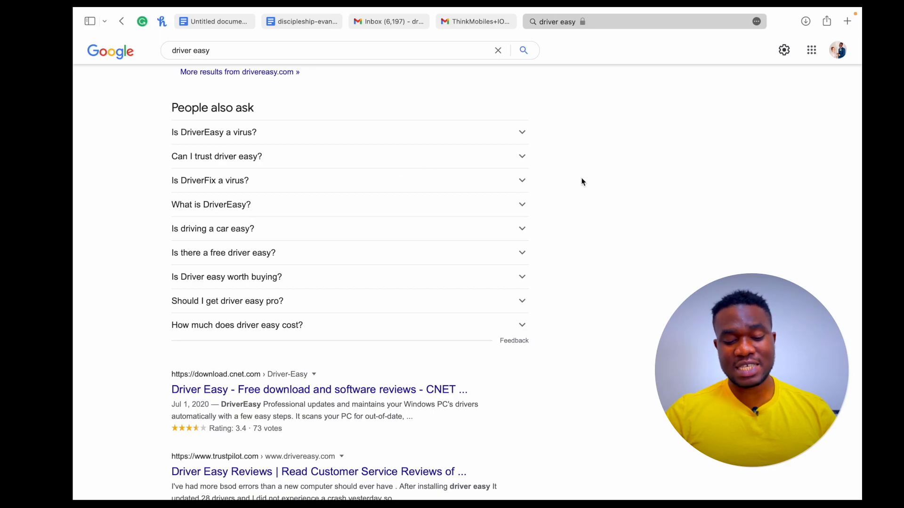
scroll(down, 3)
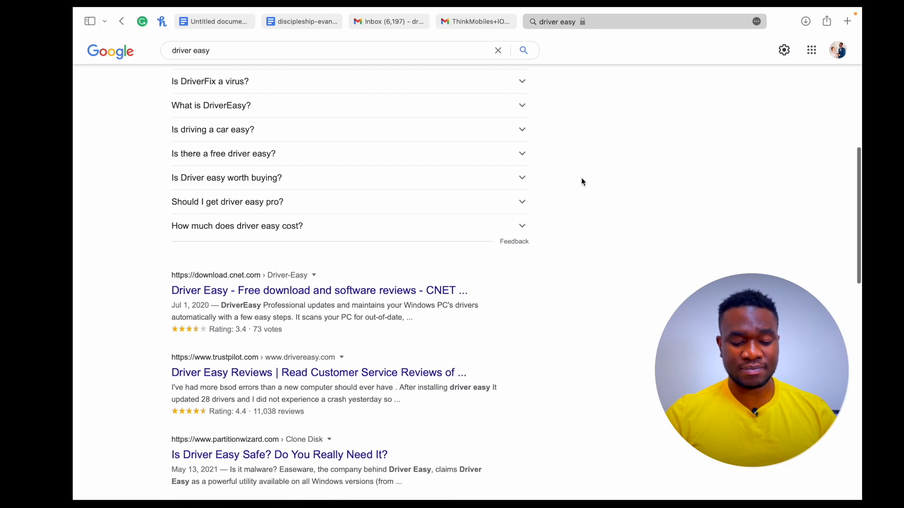